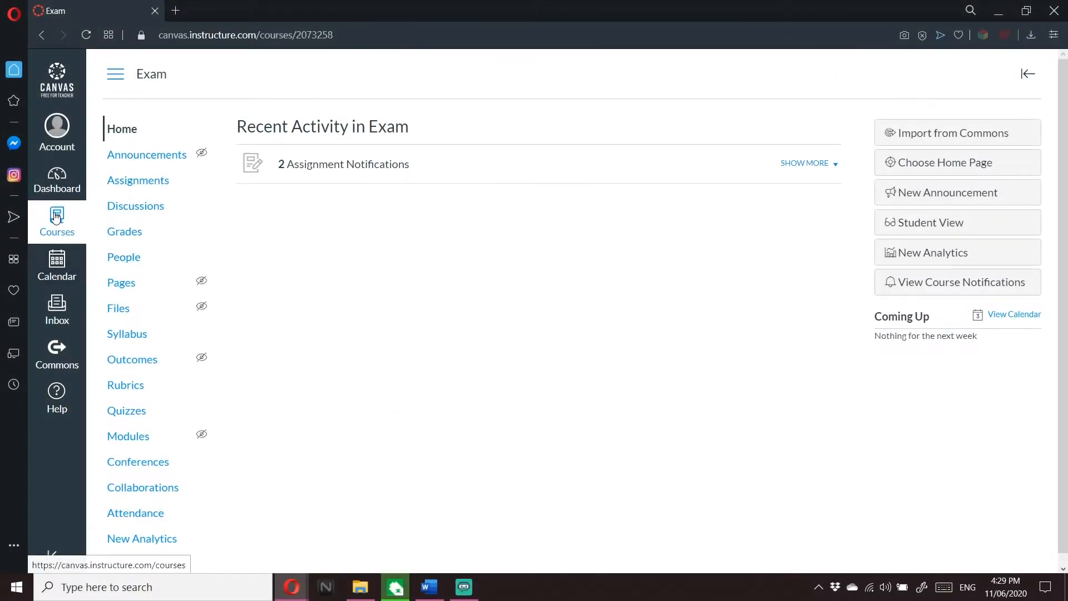
Navigate from the dashboard into the Exam course and show its Quizzes page.
{"action": "left_click", "coordinate": [56, 221]}
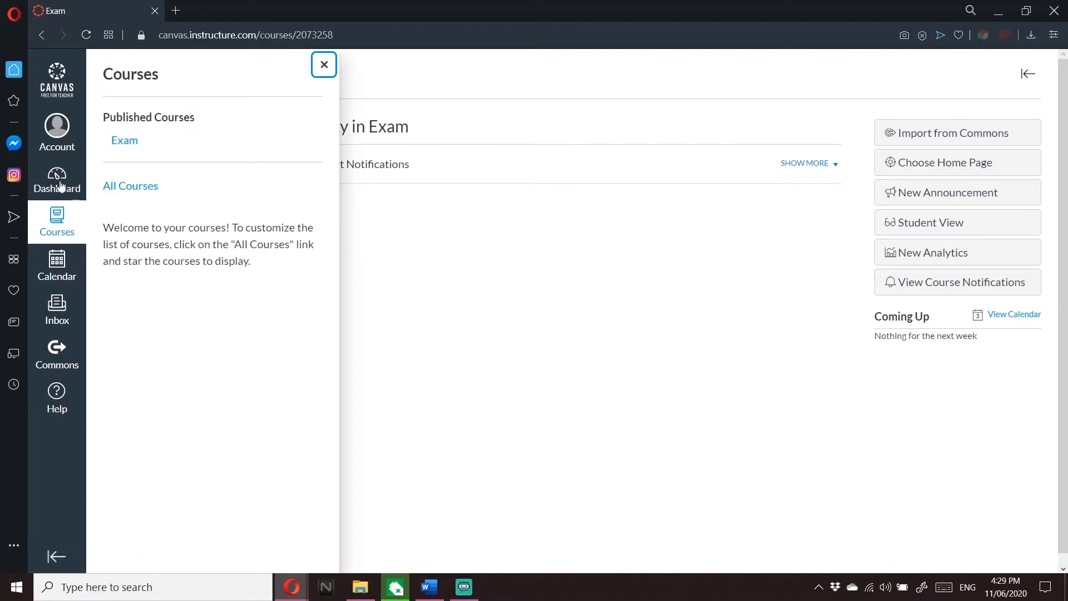
{"action": "left_click", "coordinate": [56, 179]}
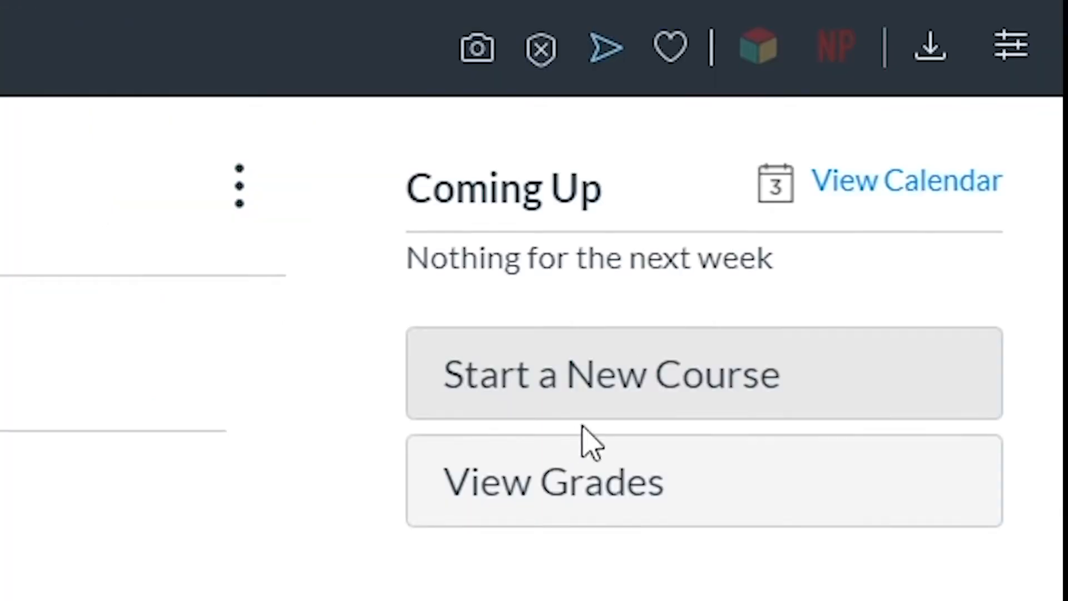
{"action": "left_click", "coordinate": [610, 374]}
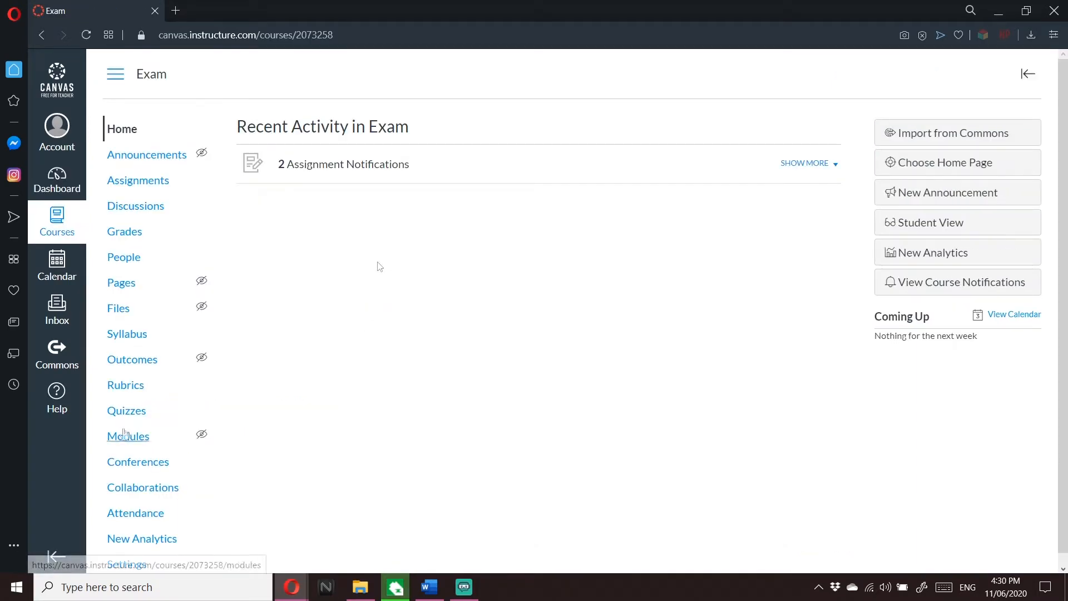
{"action": "left_click", "coordinate": [125, 410]}
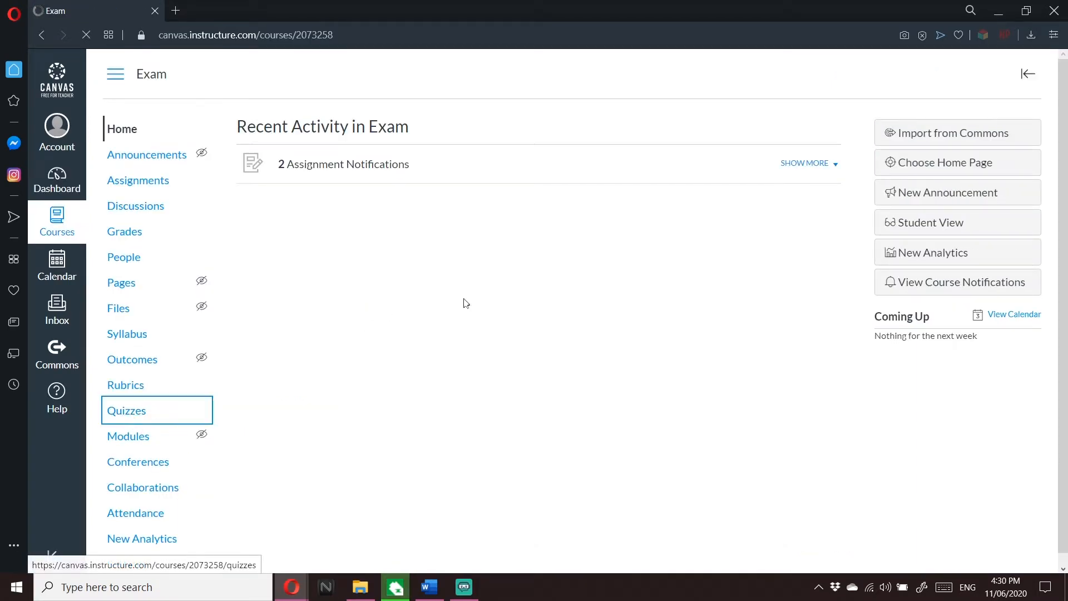
{"action": "left_click", "coordinate": [127, 411]}
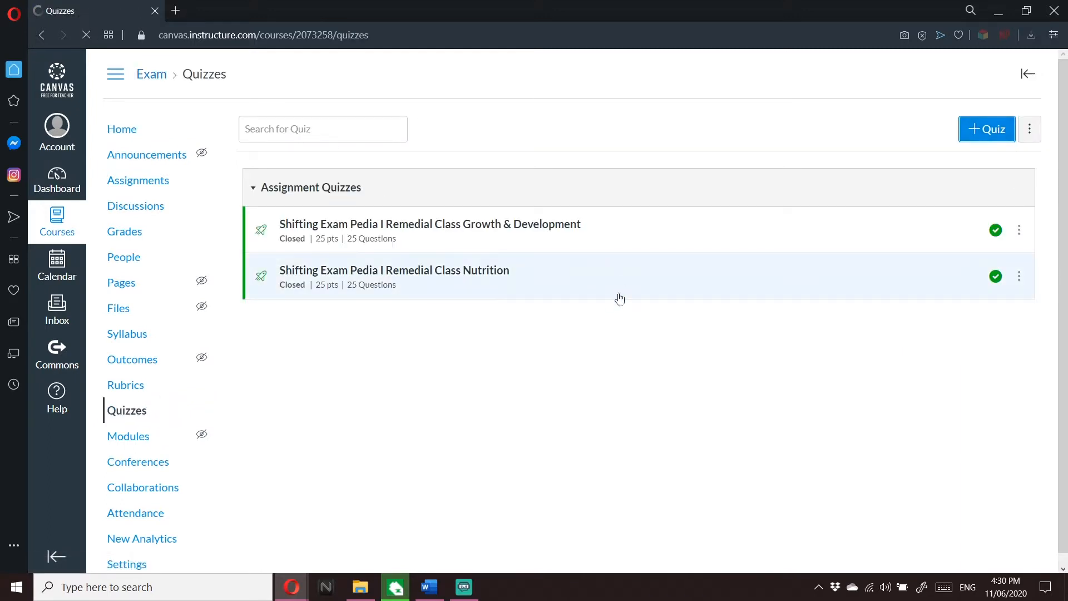
Create a new quiz titled 'Exam 2' with instructions beginning 'Choose the'.
{"action": "left_click", "coordinate": [986, 129]}
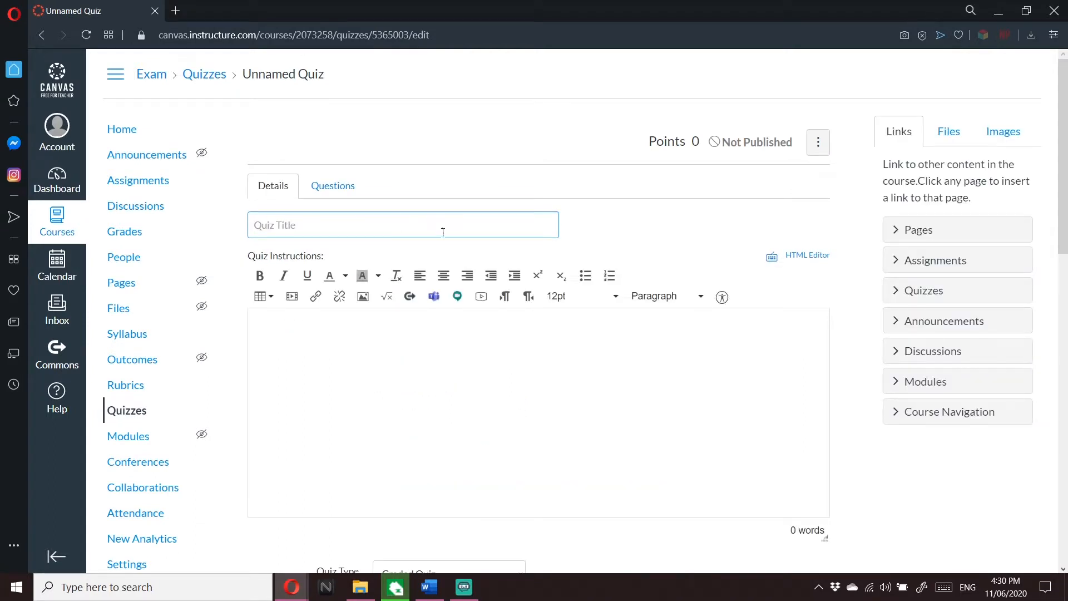
{"action": "type", "text": "Exam 2"}
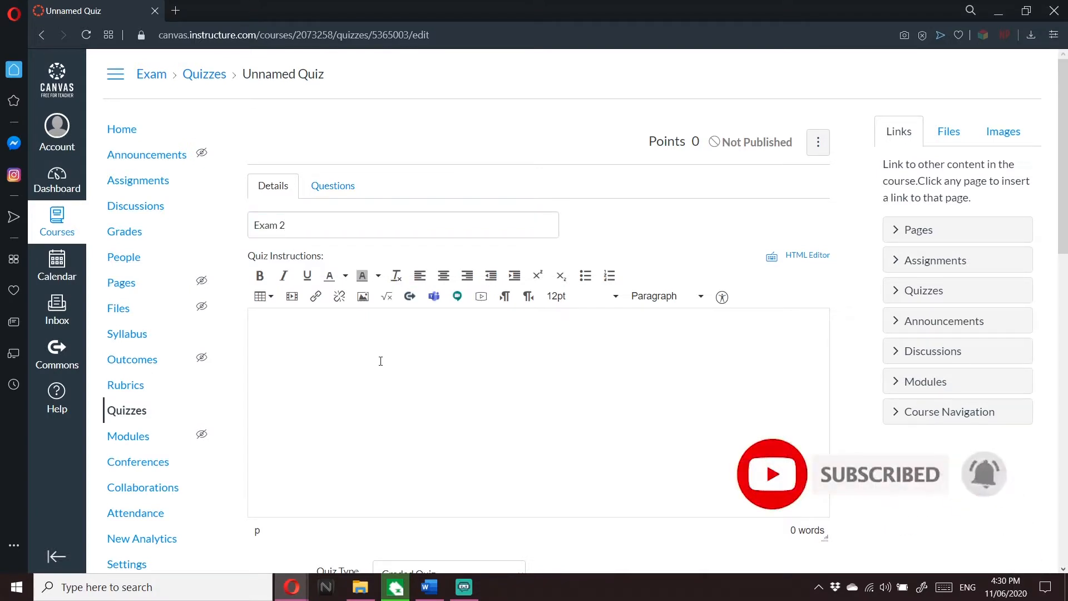
{"action": "type", "text": "Choose the"}
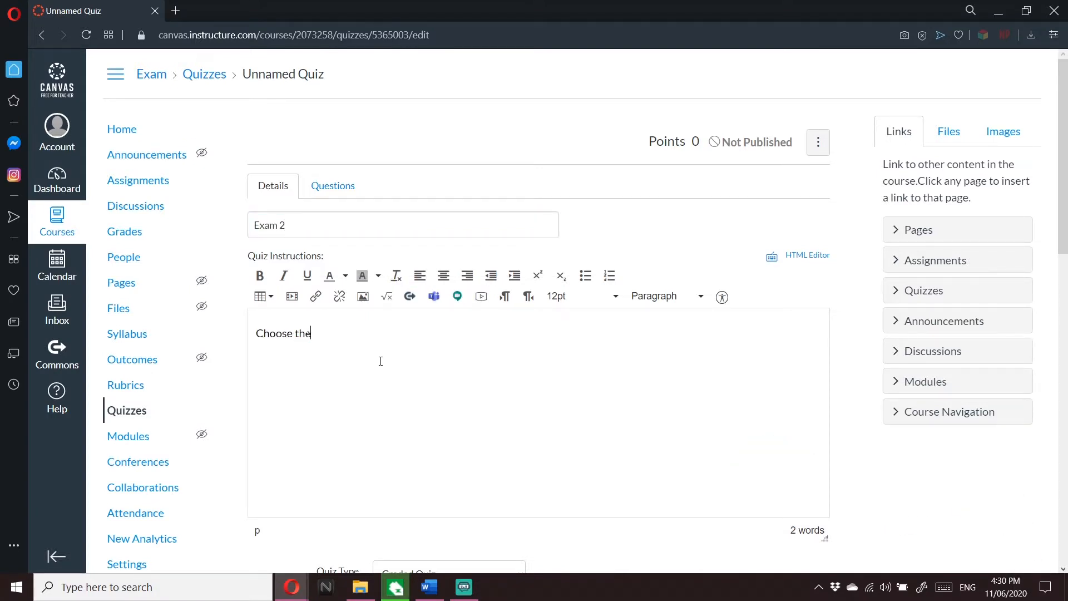
{"action": "scroll", "scroll_direction": "down", "scroll_amount": 3}
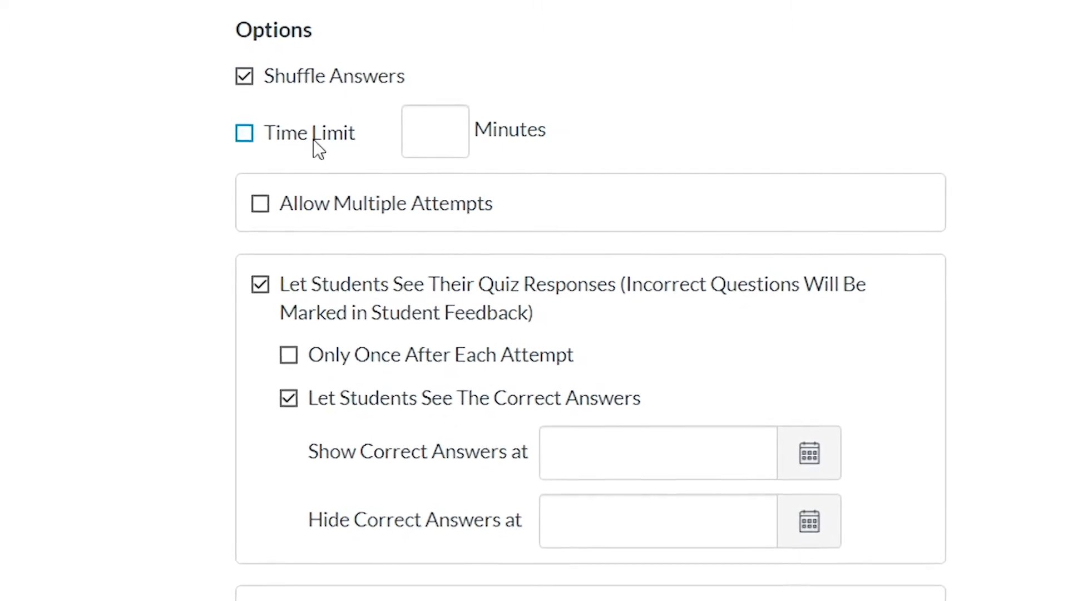
Set a 30-minute time limit, single attempt, hidden correct answers and one question at a time.
{"action": "left_click", "coordinate": [243, 132]}
{"action": "type", "text": "30"}
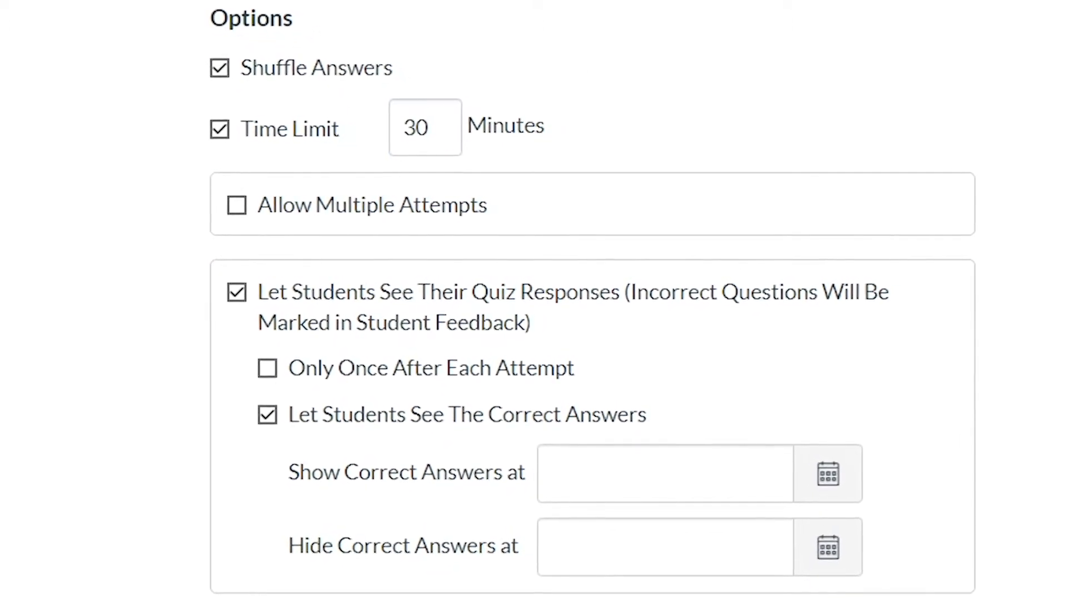
{"action": "left_click", "coordinate": [236, 205]}
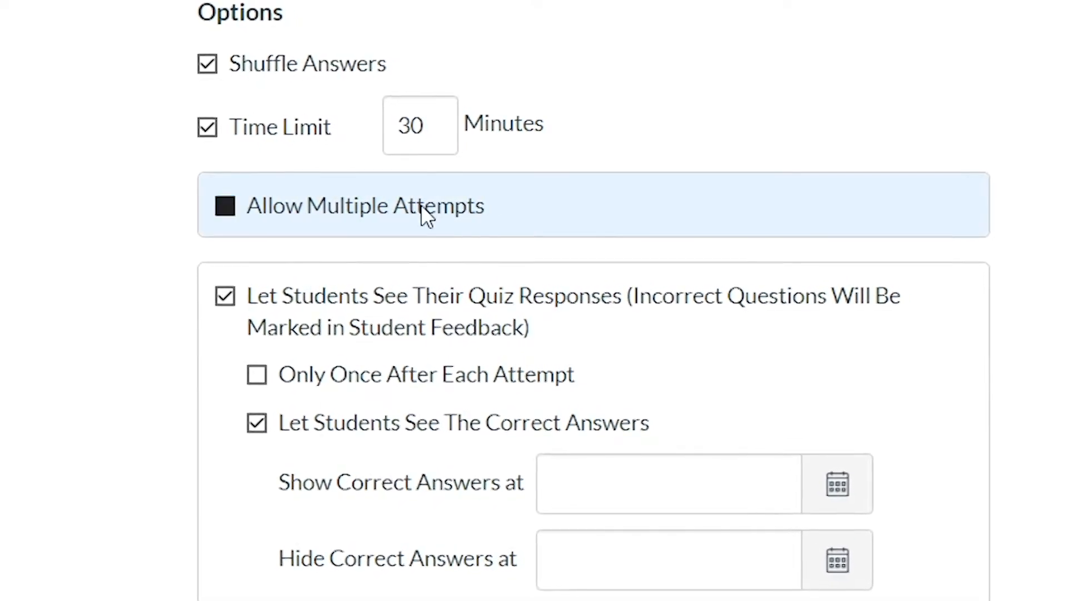
{"action": "left_click", "coordinate": [207, 205]}
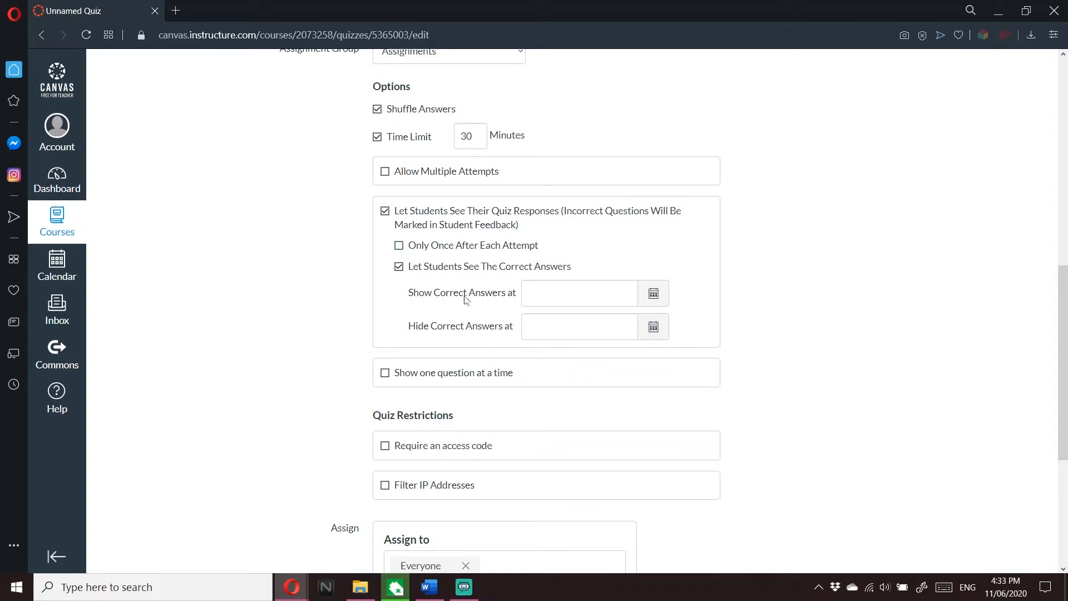
{"action": "left_click", "coordinate": [398, 266]}
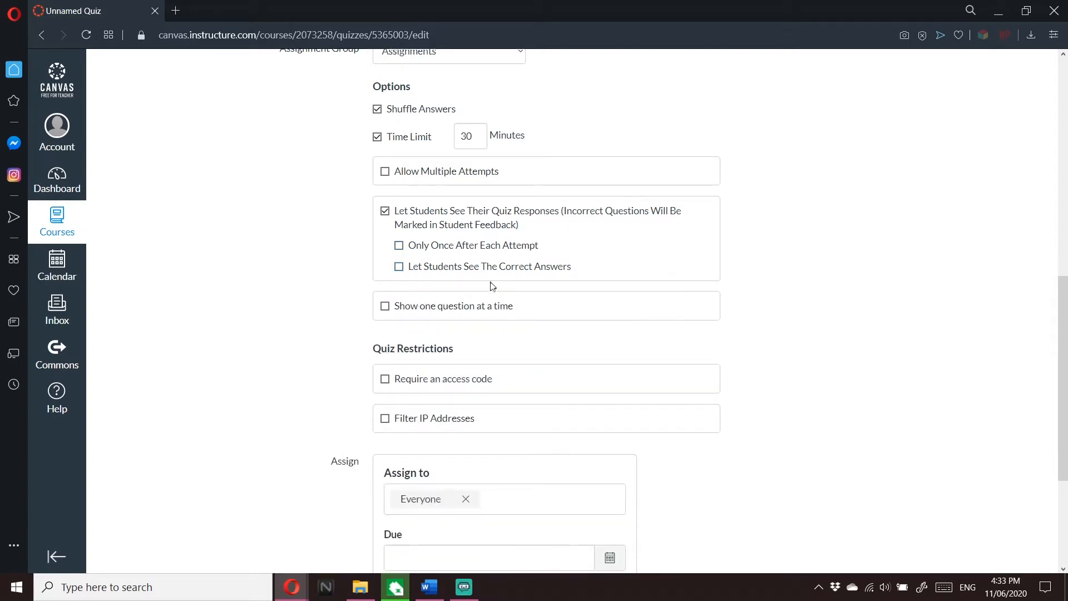
{"action": "left_click", "coordinate": [384, 304]}
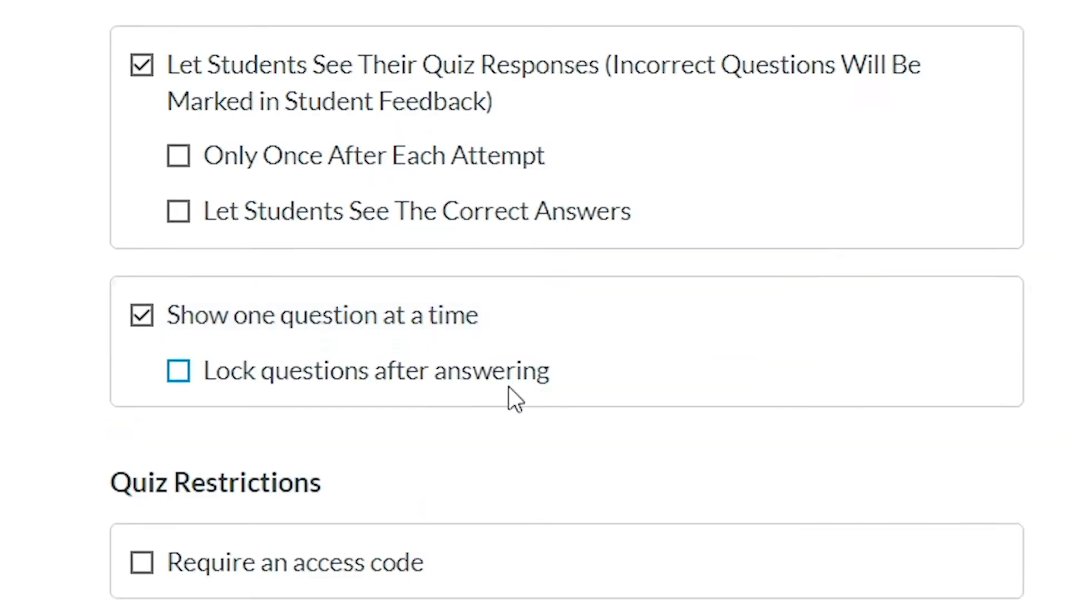
{"action": "left_click", "coordinate": [178, 370]}
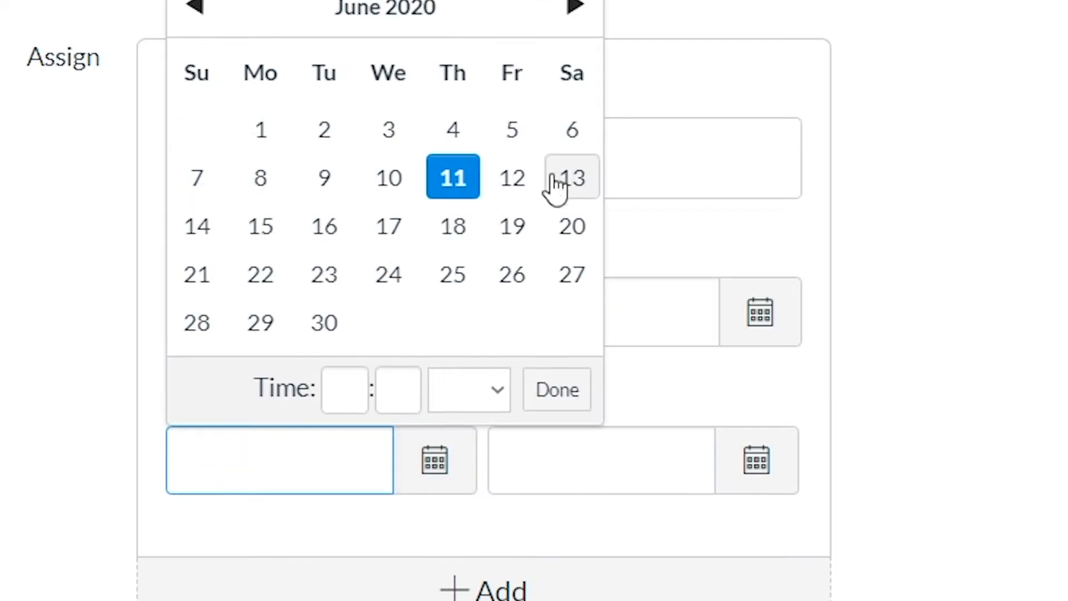
Make the quiz available starting June 13 at 9am with an end date chosen.
{"action": "left_click", "coordinate": [571, 176]}
{"action": "type", "text": "Jun 13 11"}
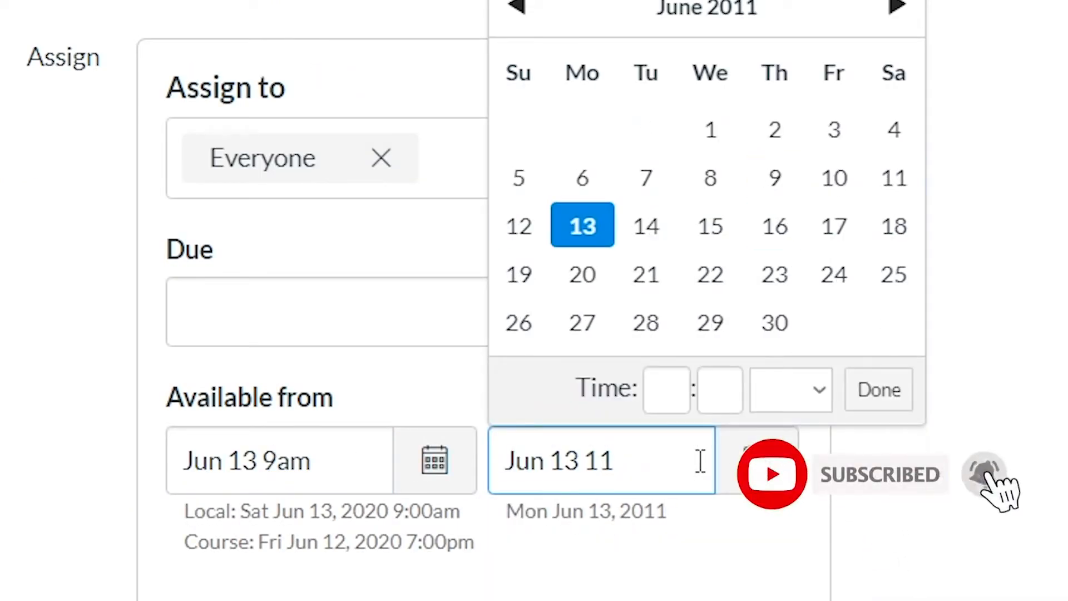
{"action": "left_click", "coordinate": [877, 389]}
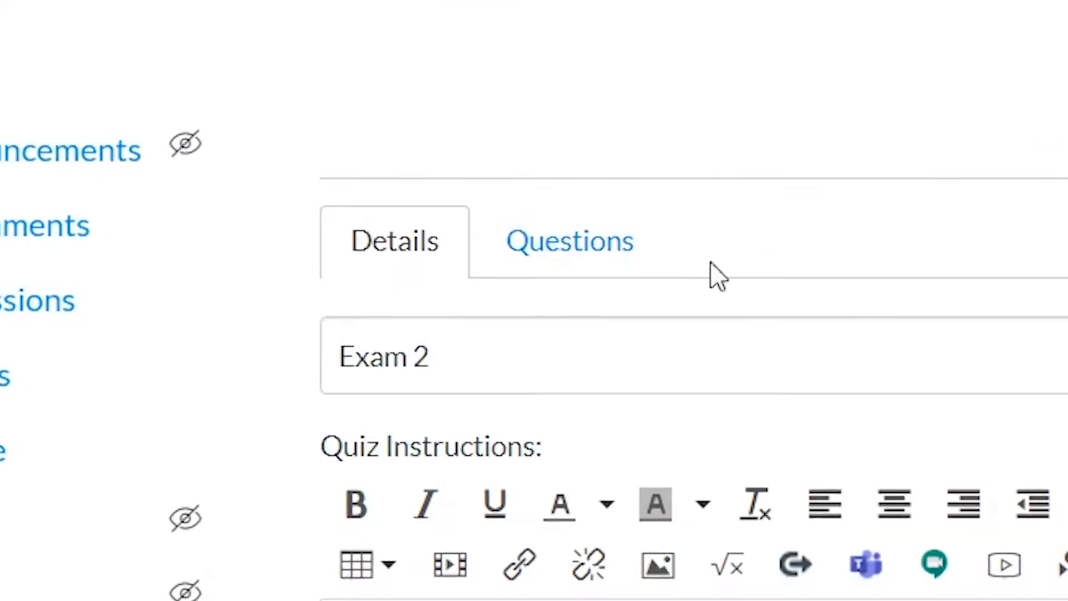
Add a multiple-choice question on first dental visit age with answers 6, 12, 18, 24 months.
{"action": "left_click", "coordinate": [570, 240]}
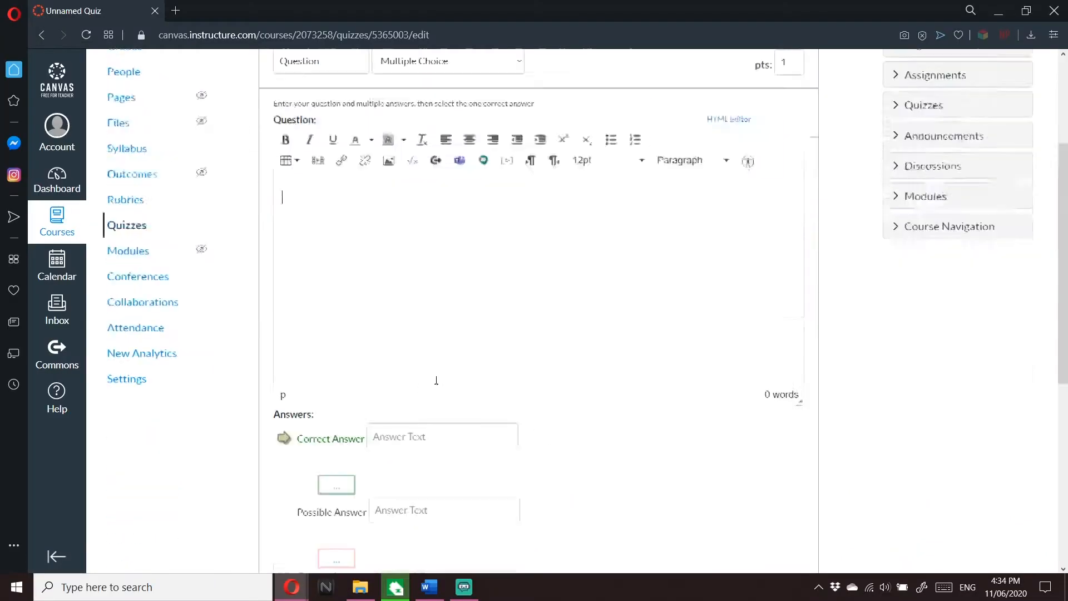
{"action": "left_click", "coordinate": [427, 586]}
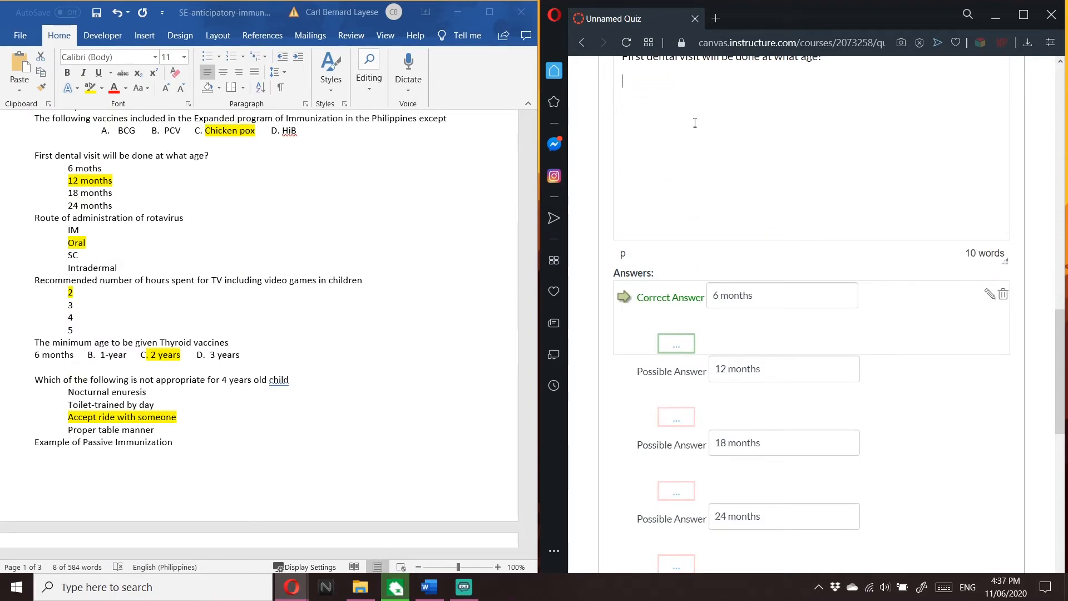
{"action": "scroll", "scroll_direction": "down", "scroll_amount": 3}
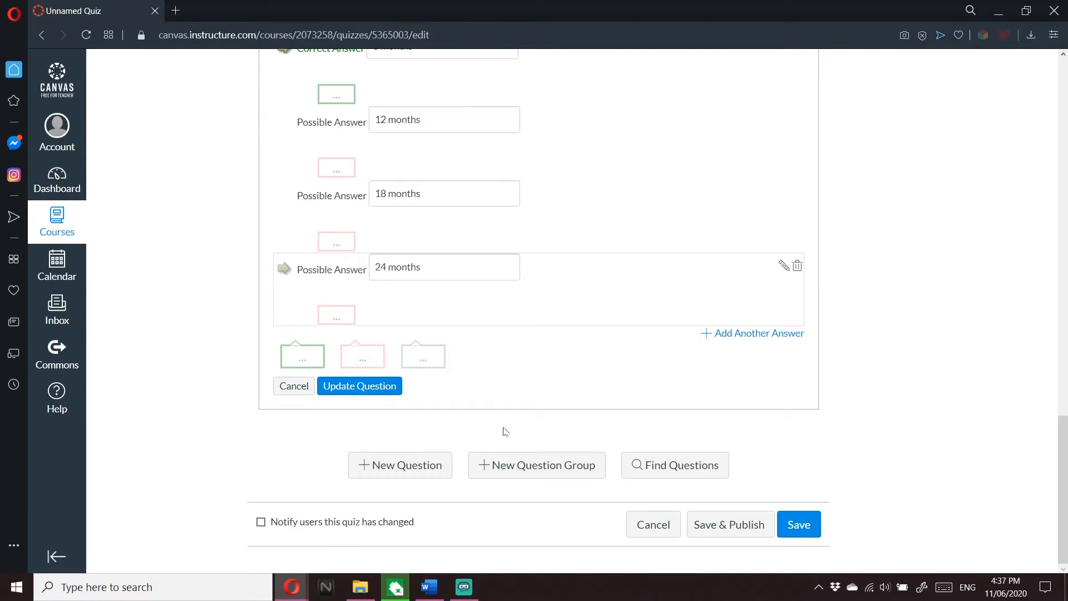
Save the quiz, then preview it as a student and dismiss the one-question-at-a-time notice.
{"action": "left_click", "coordinate": [798, 523]}
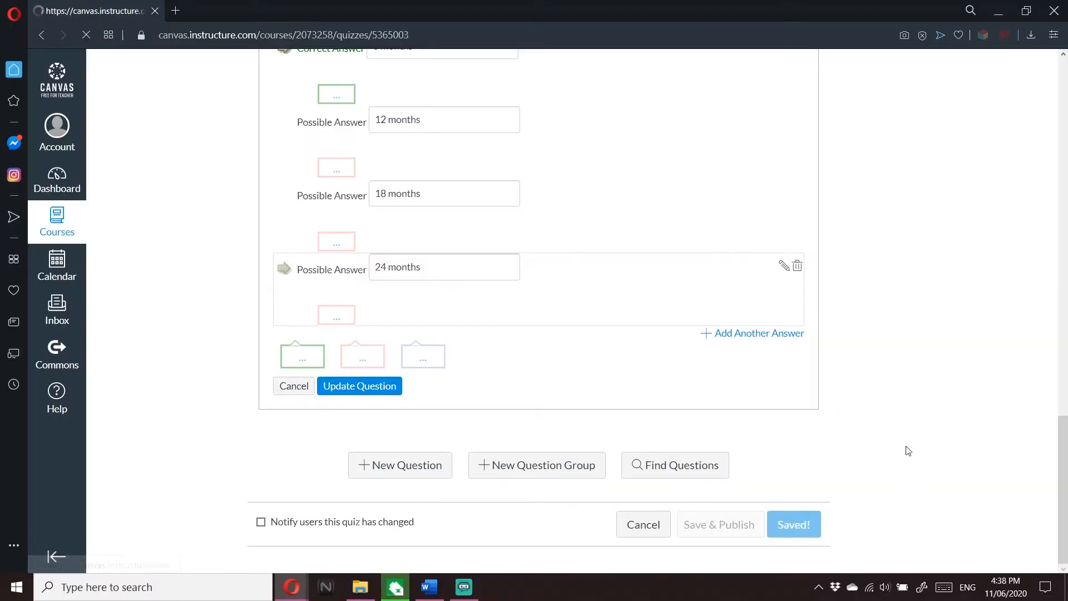
{"action": "left_click", "coordinate": [360, 386]}
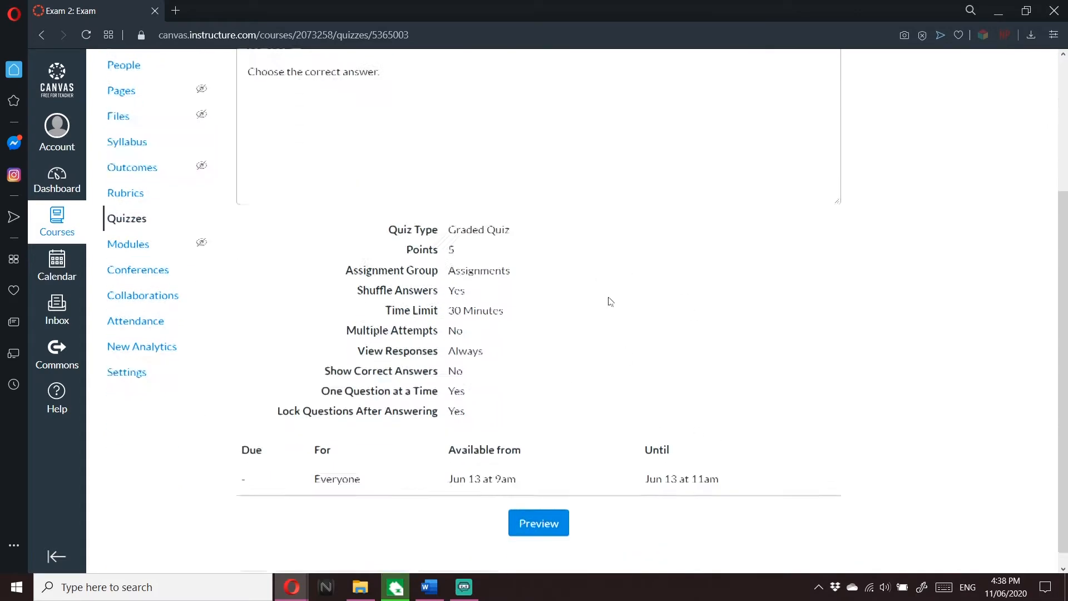
{"action": "left_click", "coordinate": [537, 522]}
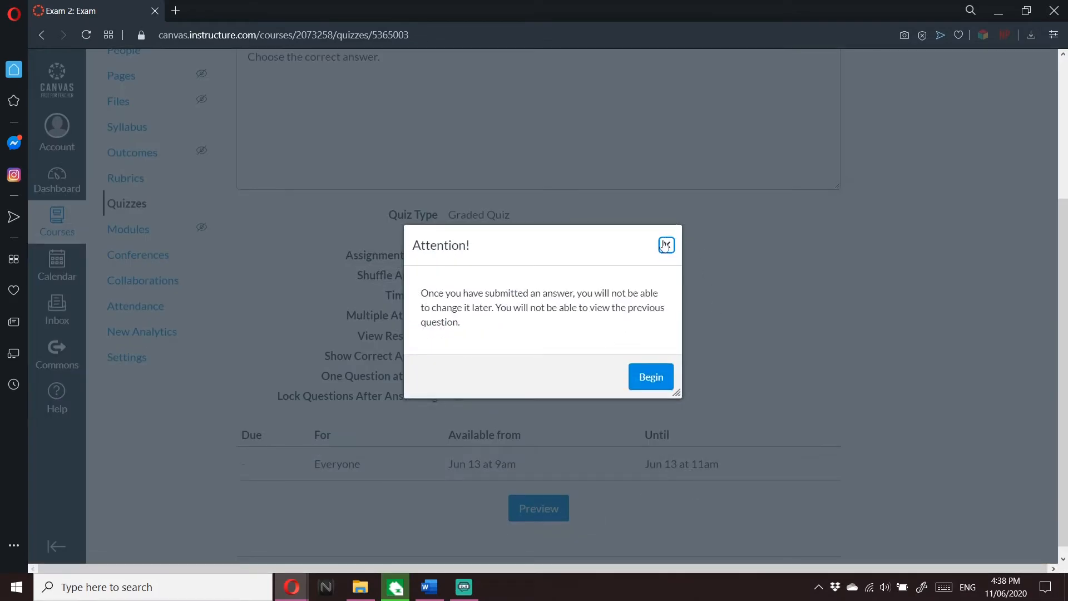
{"action": "left_click", "coordinate": [665, 244]}
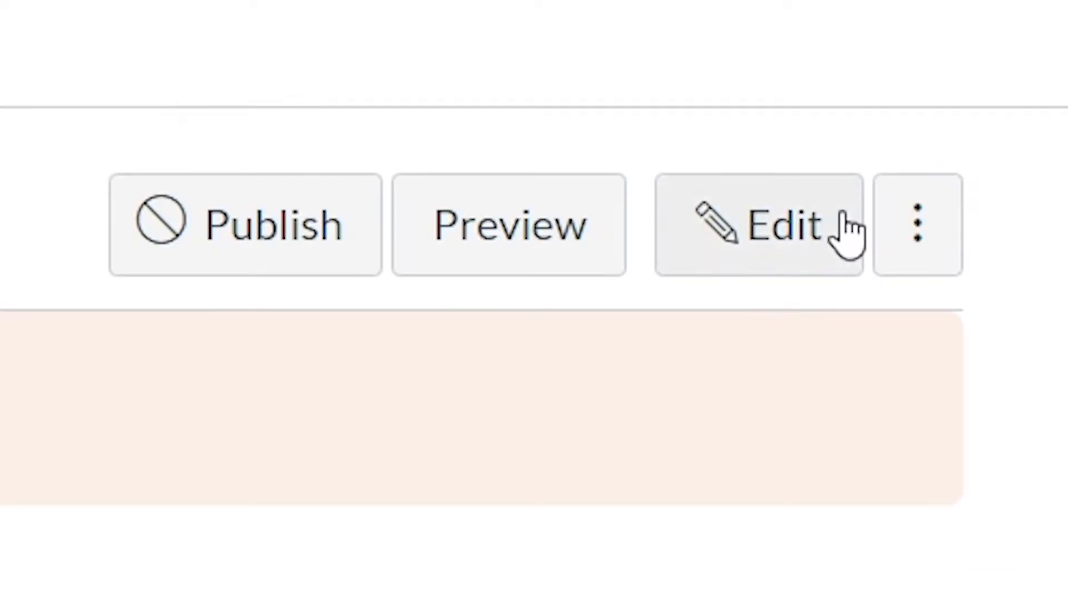
Reopen Exam 2, update the newborn sleep-position question, and start a new question.
{"action": "left_click", "coordinate": [758, 224]}
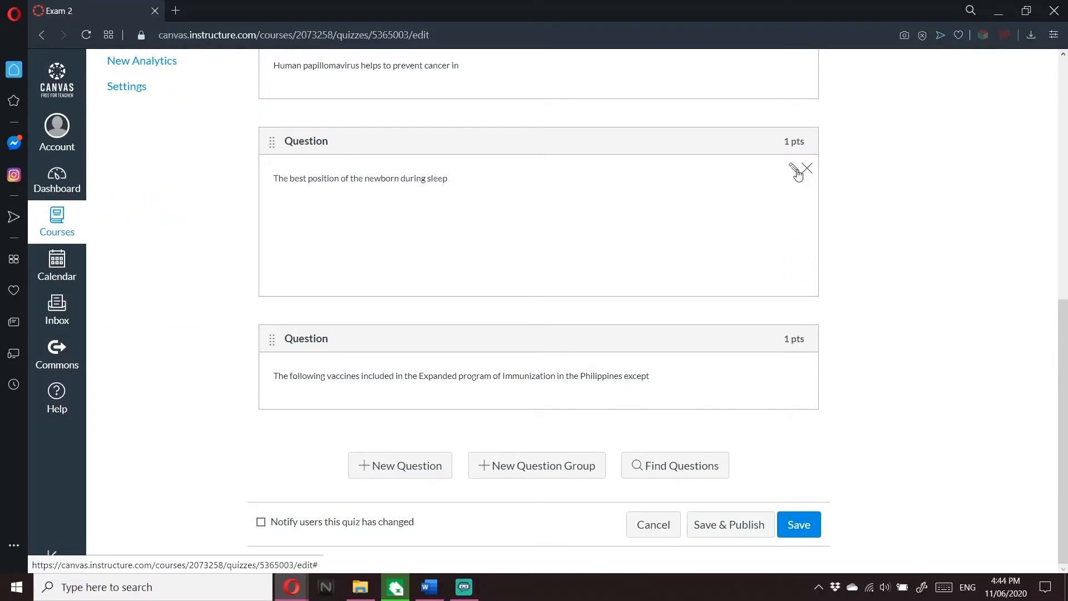
{"action": "left_click", "coordinate": [791, 168]}
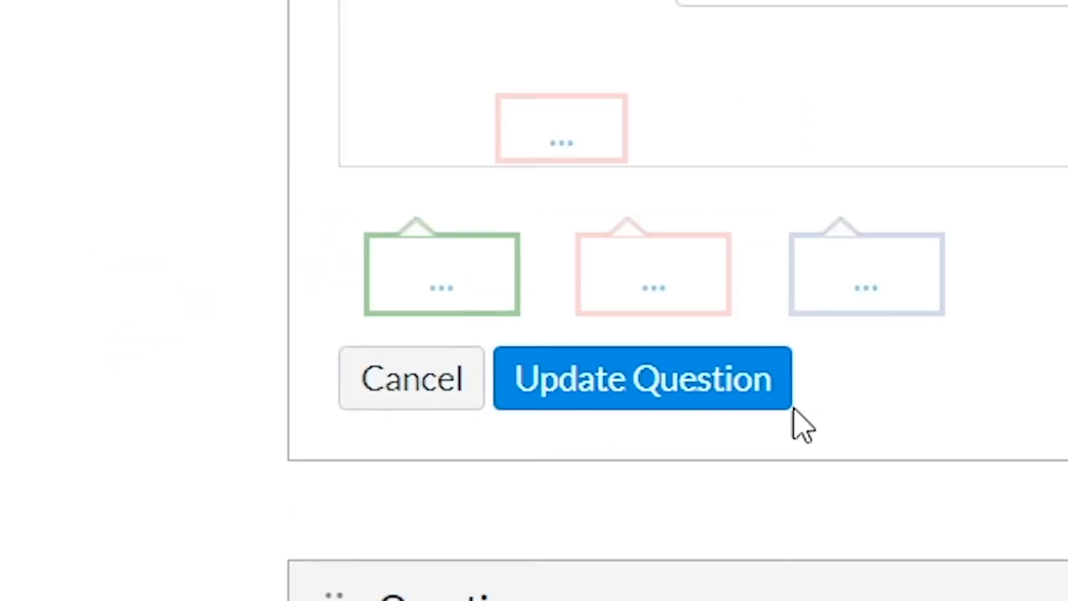
{"action": "left_click", "coordinate": [642, 378]}
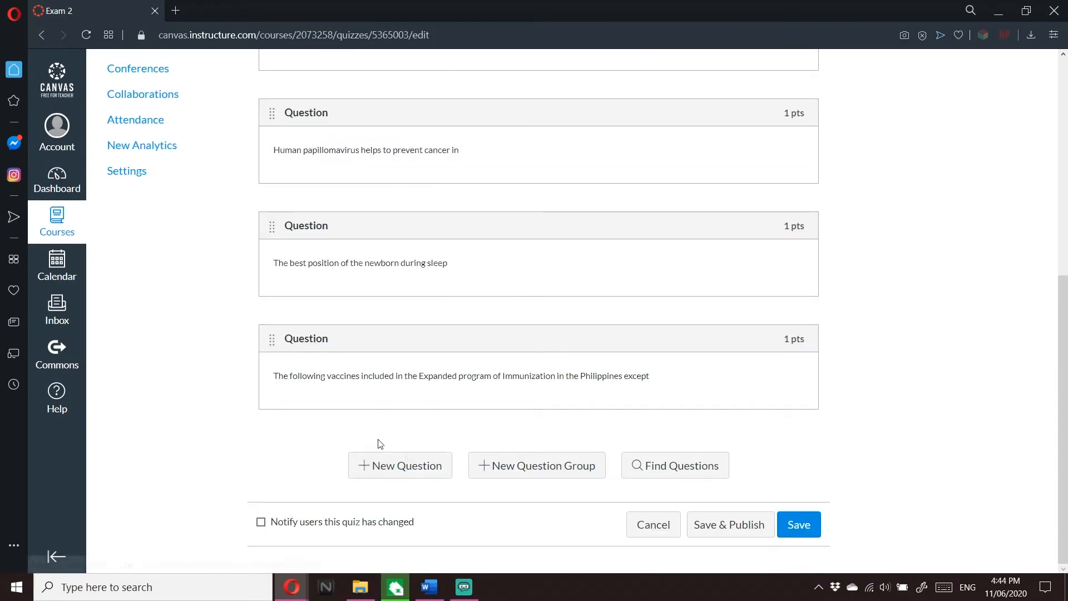
{"action": "left_click", "coordinate": [400, 465]}
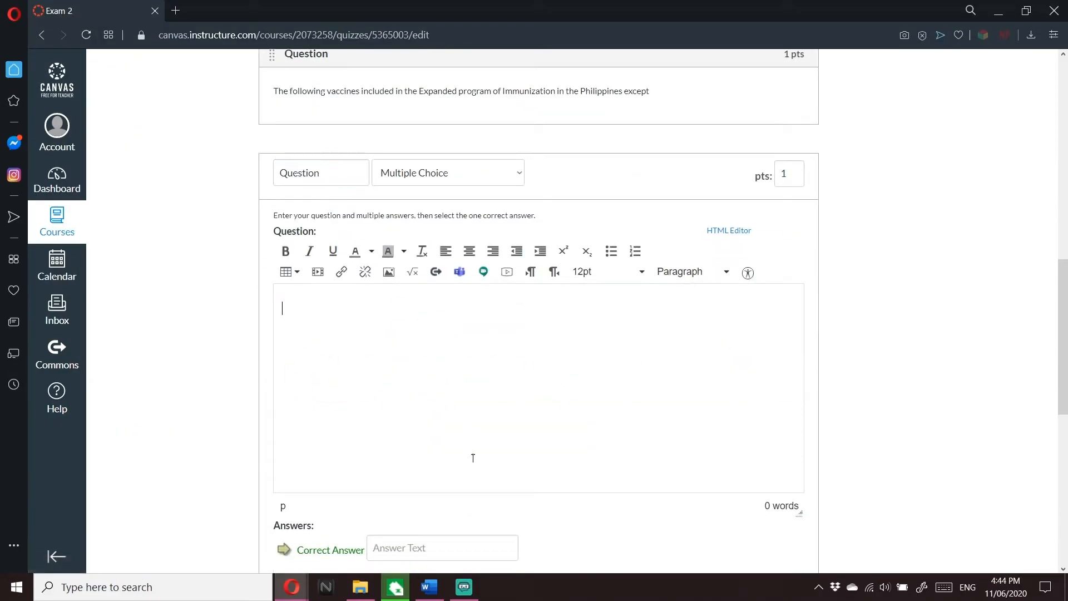
Enter 'First dental visit will be done at what age?' and select the 6 months answer line.
{"action": "scroll", "scroll_direction": "down", "scroll_amount": 3}
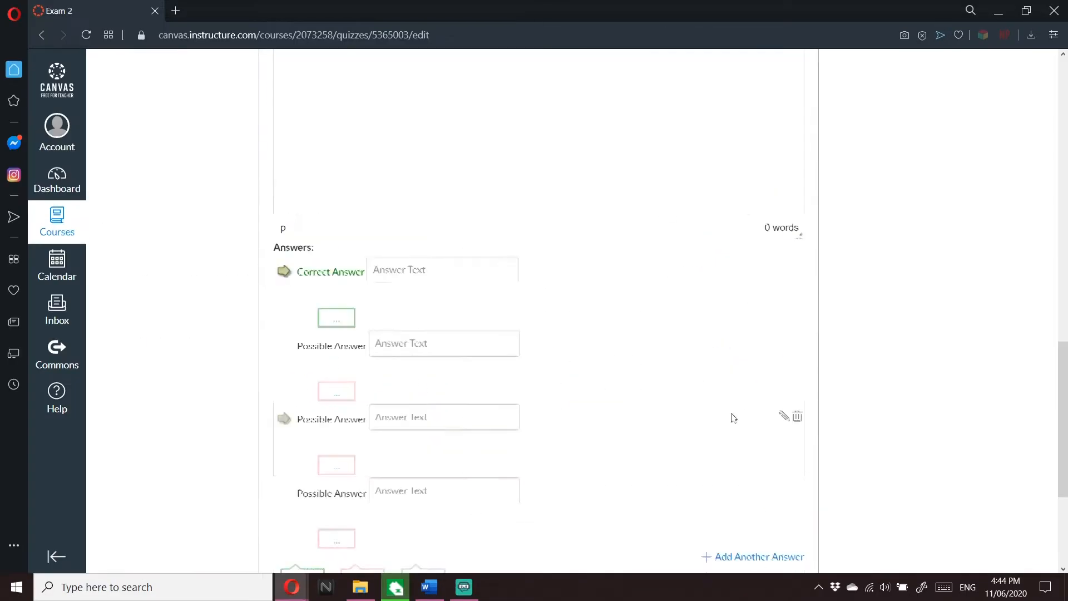
{"action": "left_click", "coordinate": [427, 586]}
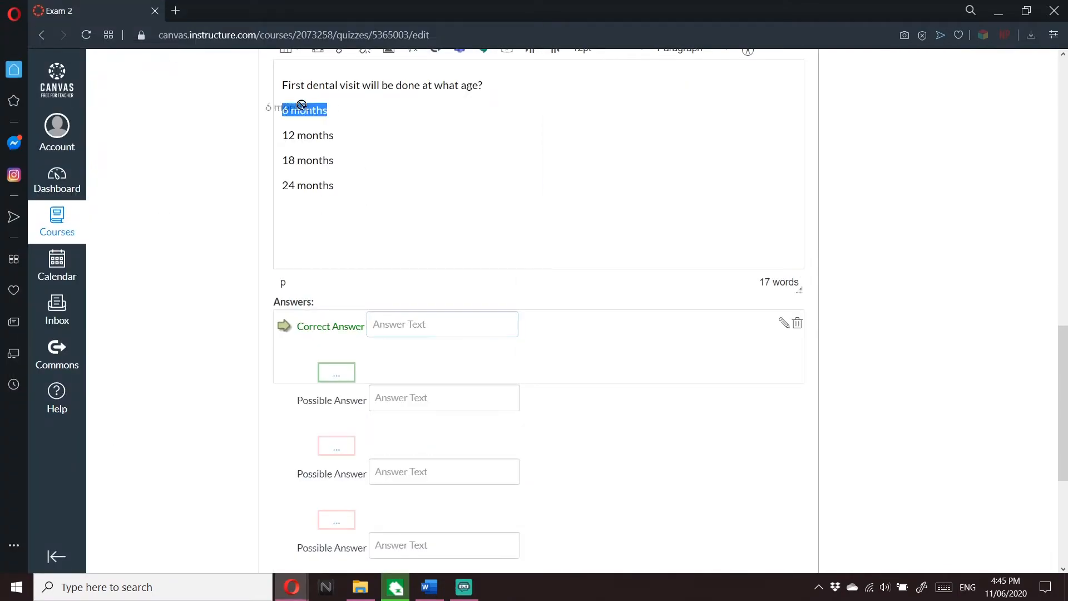
{"action": "left_click", "coordinate": [427, 586]}
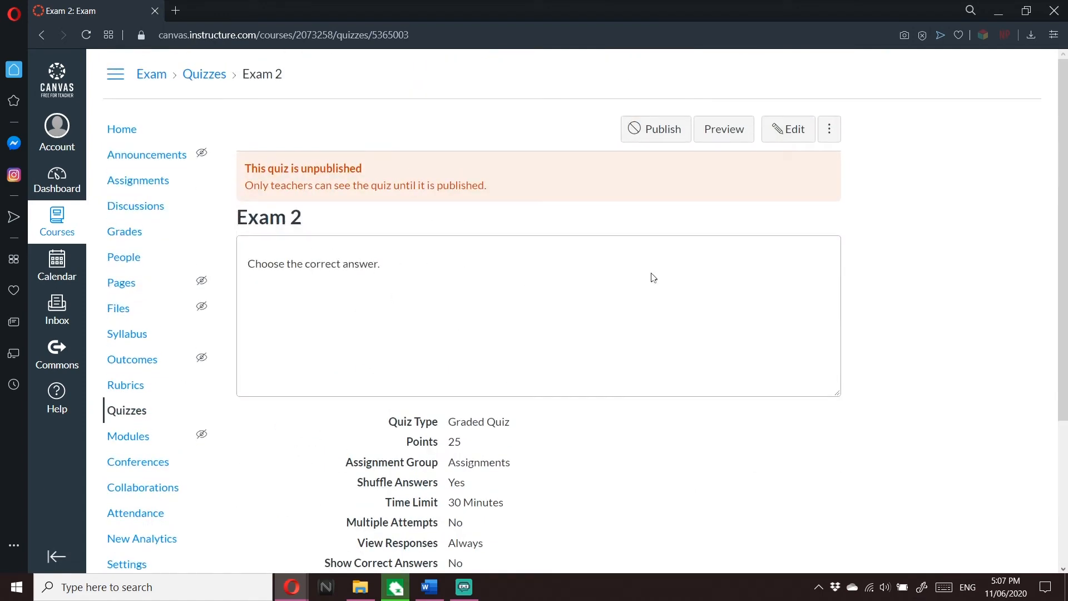
Go to the Exam course home and reopen Exam 2 from the recent activity notification.
{"action": "left_click", "coordinate": [654, 129]}
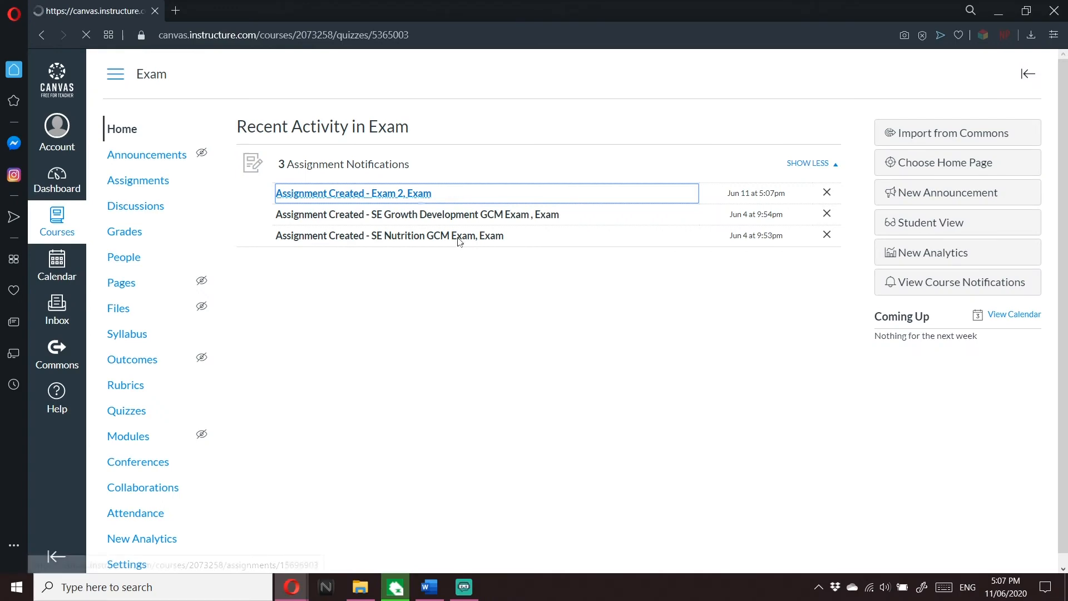
{"action": "left_click", "coordinate": [353, 193]}
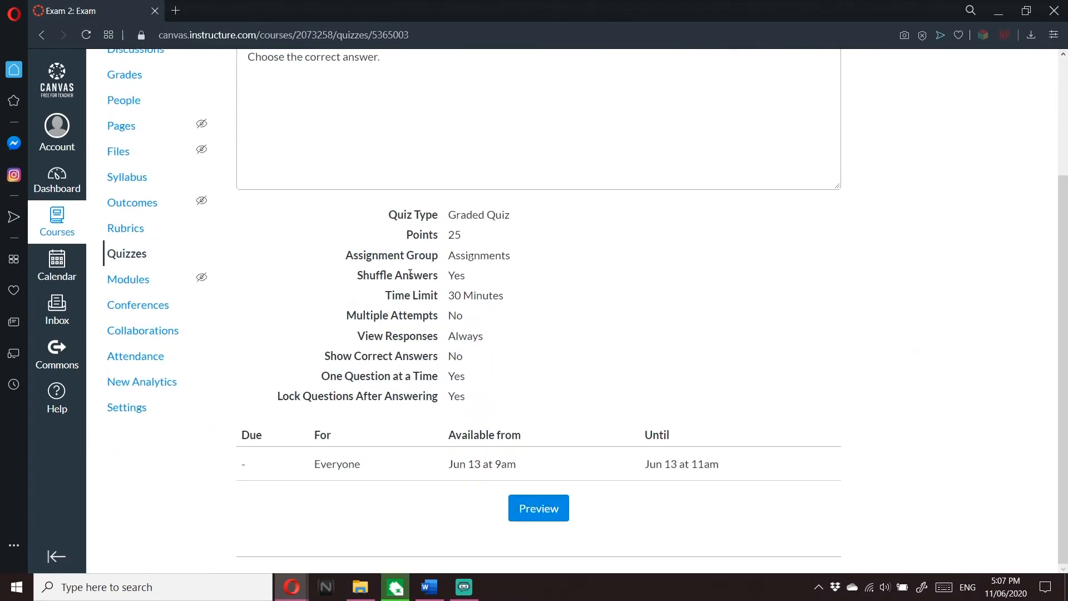
{"action": "mouse_move", "coordinate": [449, 477]}
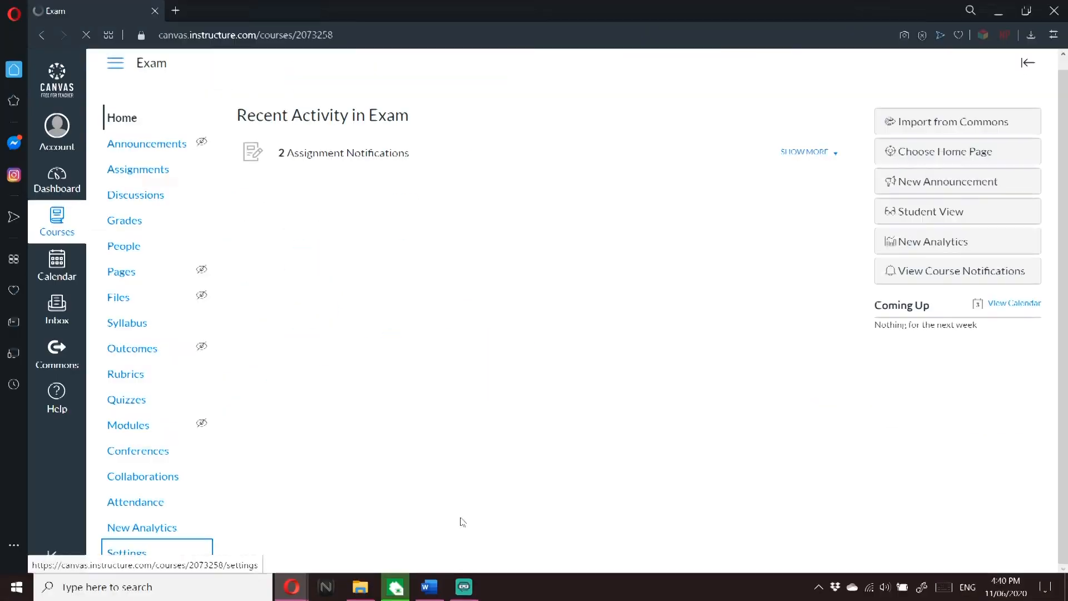
Set the course time zone to Philippines (+08:00) and update the course details.
{"action": "left_click", "coordinate": [127, 551]}
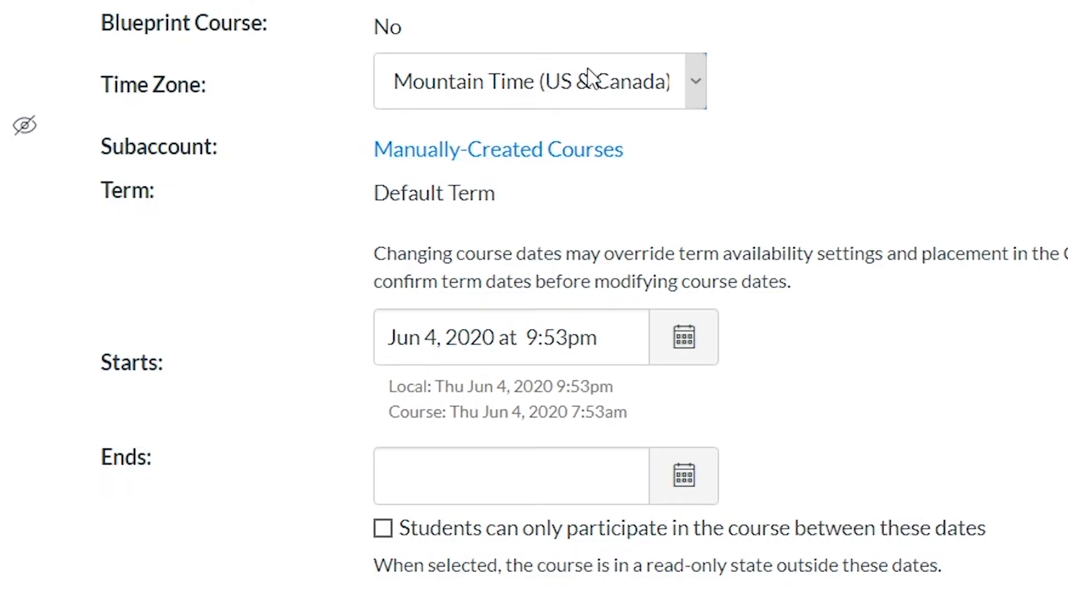
{"action": "left_click", "coordinate": [540, 80]}
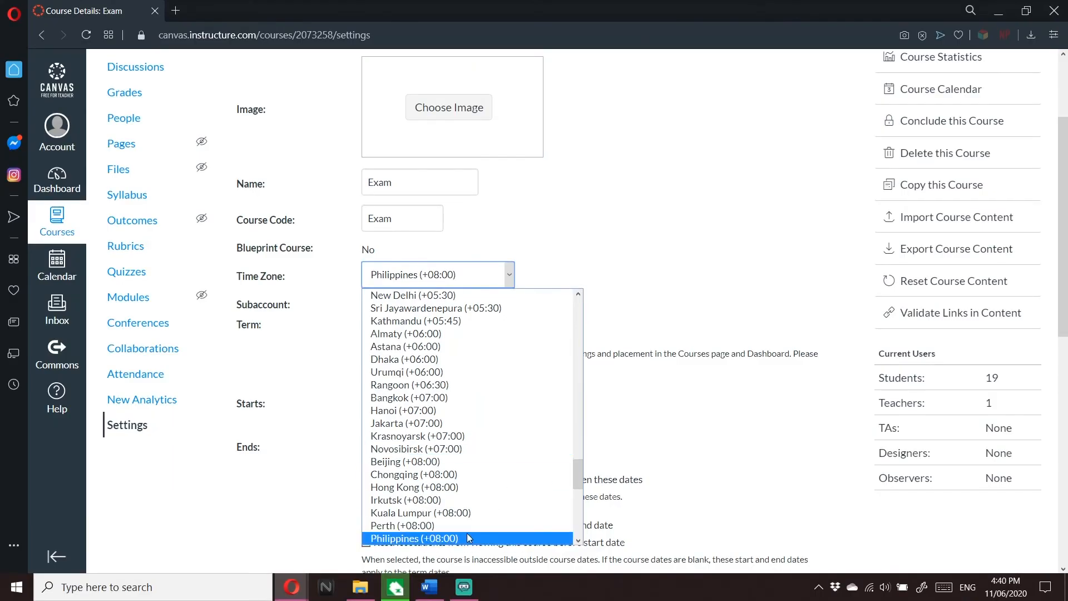
{"action": "left_click", "coordinate": [414, 538]}
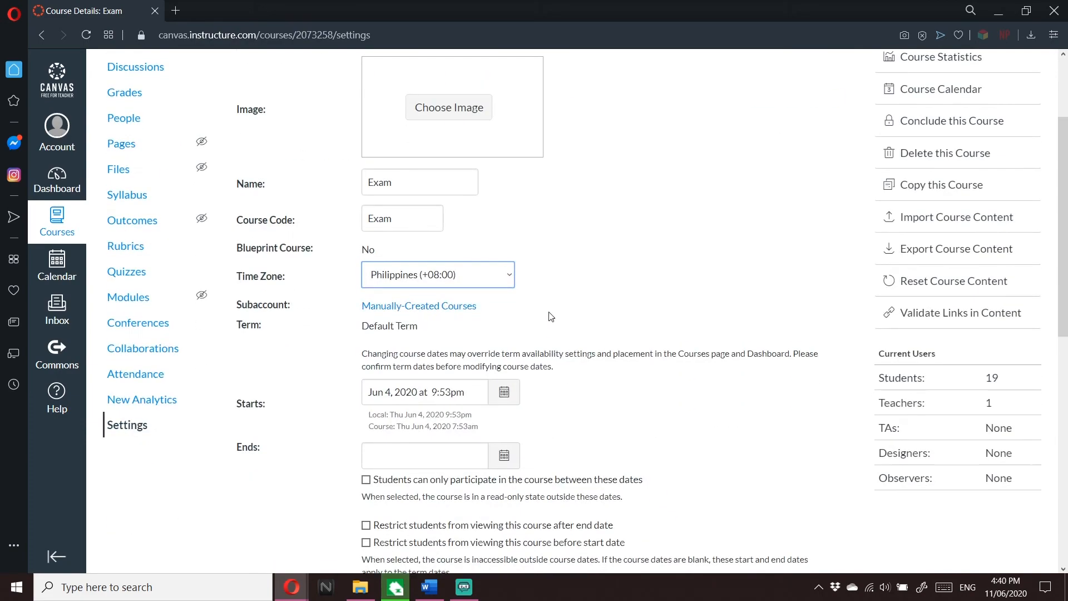
{"action": "scroll", "scroll_direction": "down", "scroll_amount": 3}
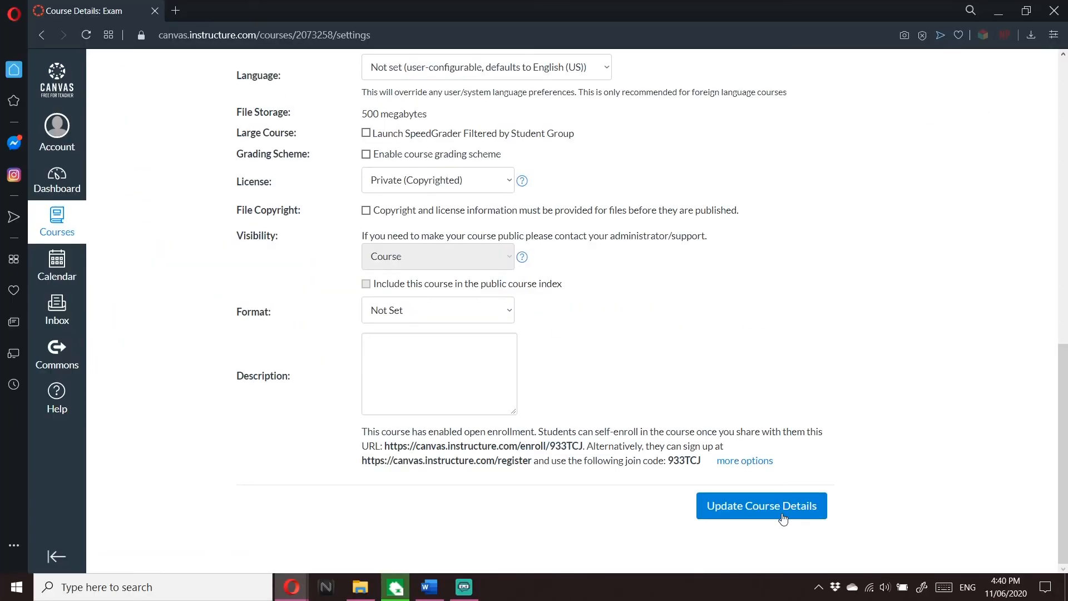
{"action": "left_click", "coordinate": [761, 505]}
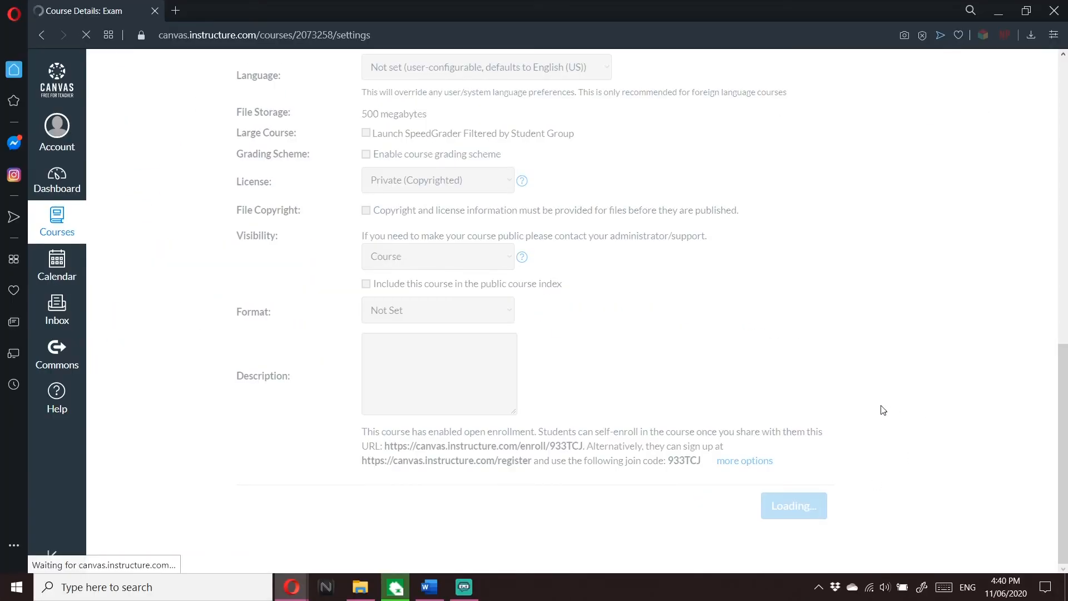